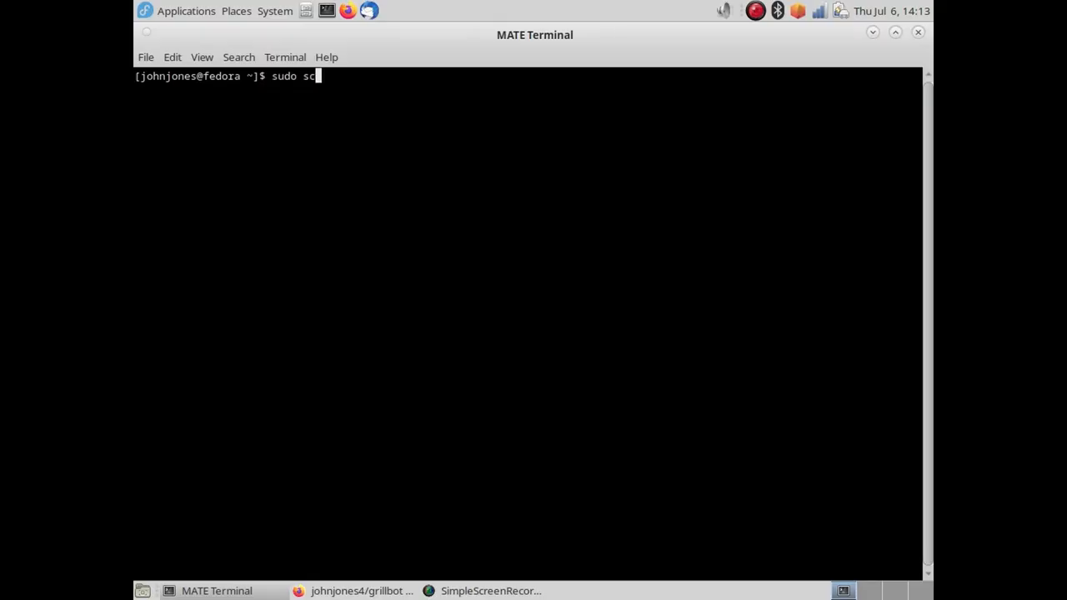
text(reen /dev/ttyUSB0)
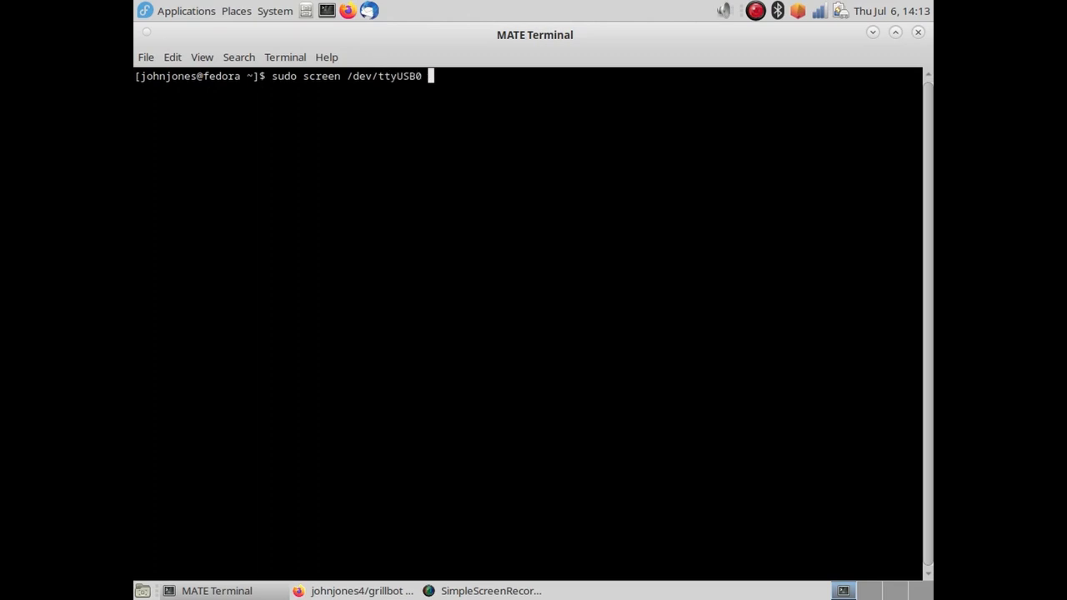
text(9600)
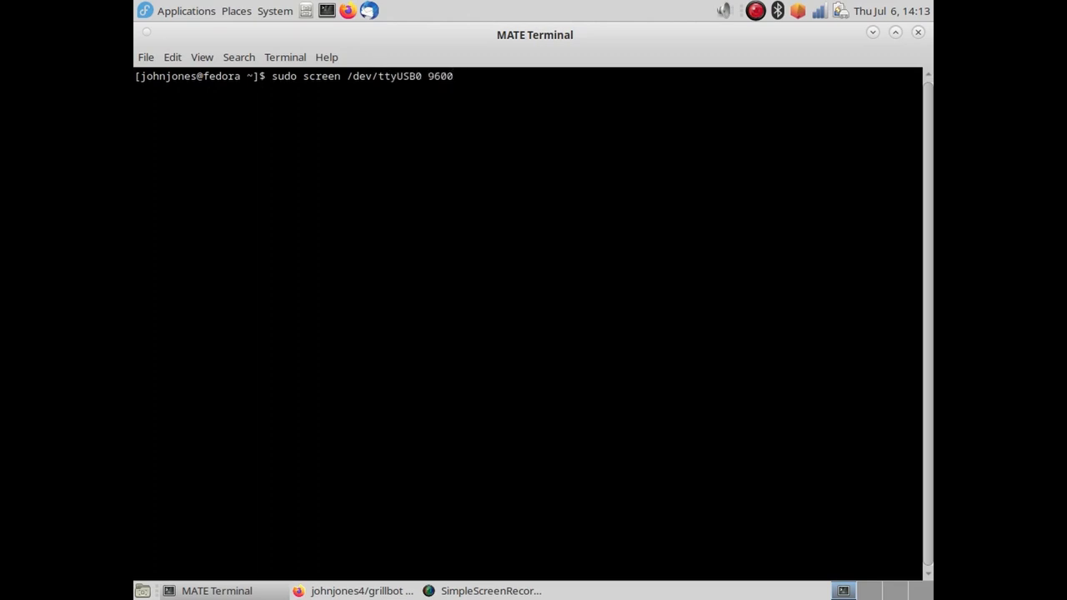